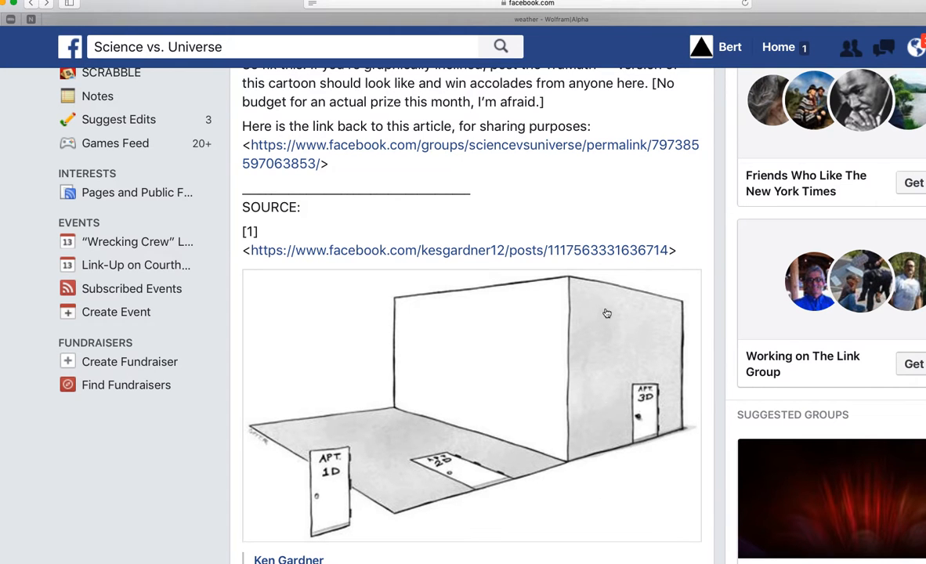
pyautogui.moveTo(636, 475)
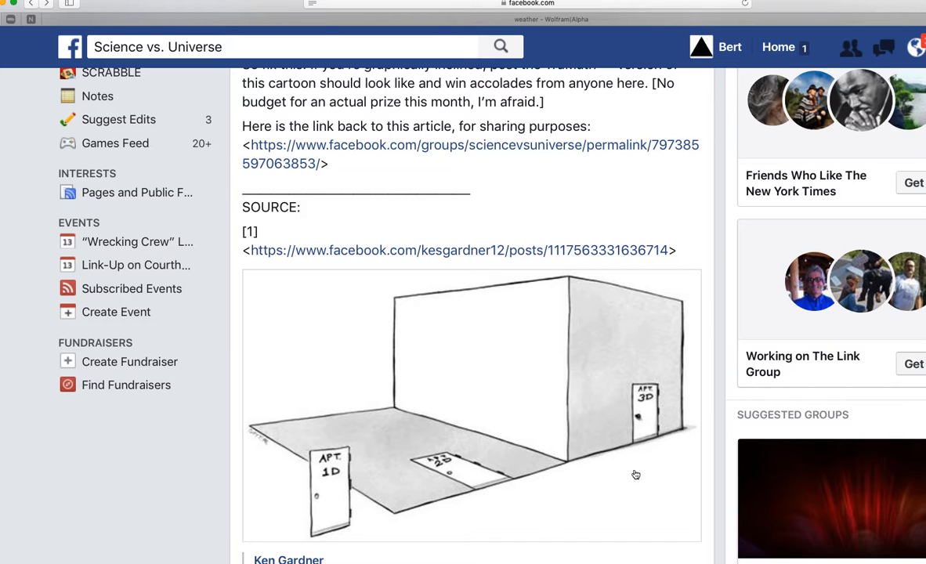
pyautogui.moveTo(458, 530)
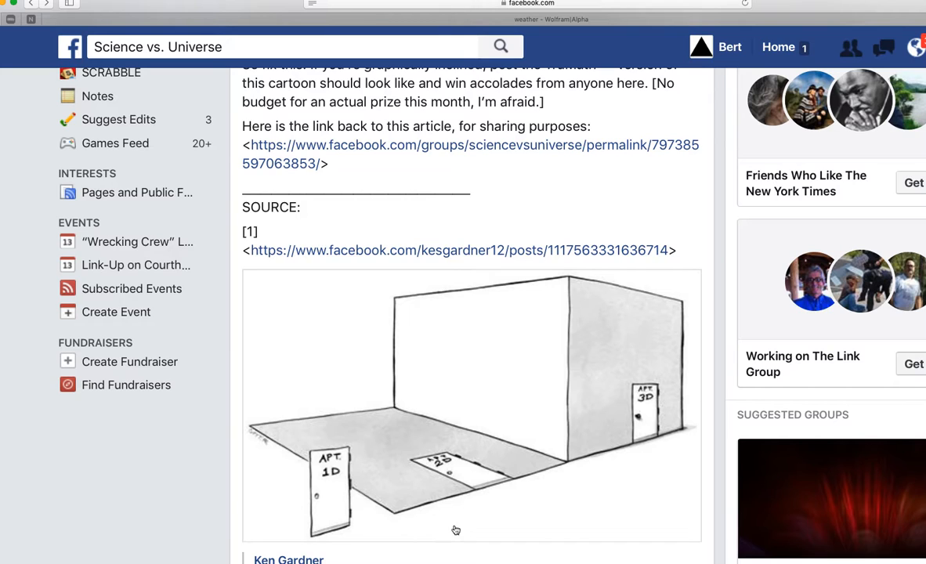
pyautogui.moveTo(453, 462)
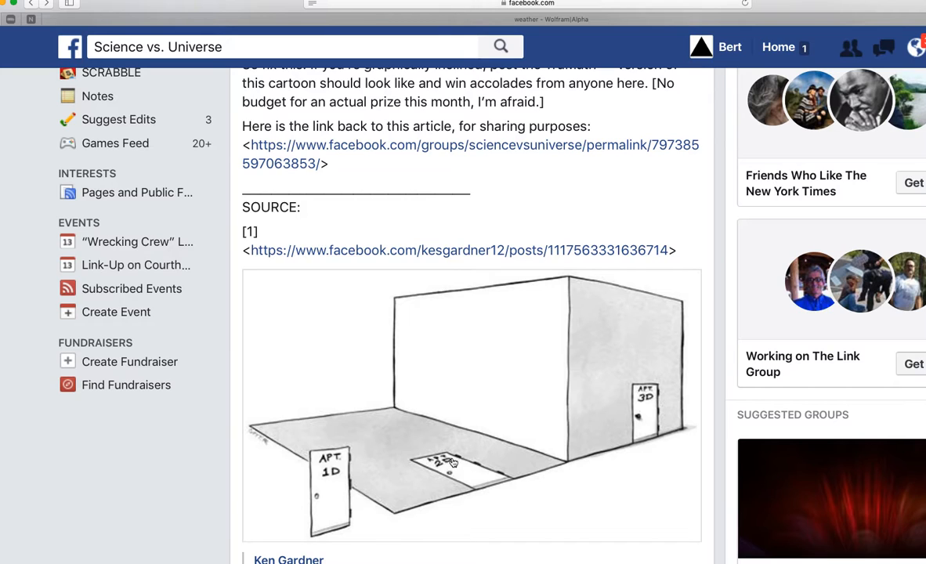
# Step: Drag vanishing point A left along the x-axis to about x = -14.71
pyautogui.scroll(-3)
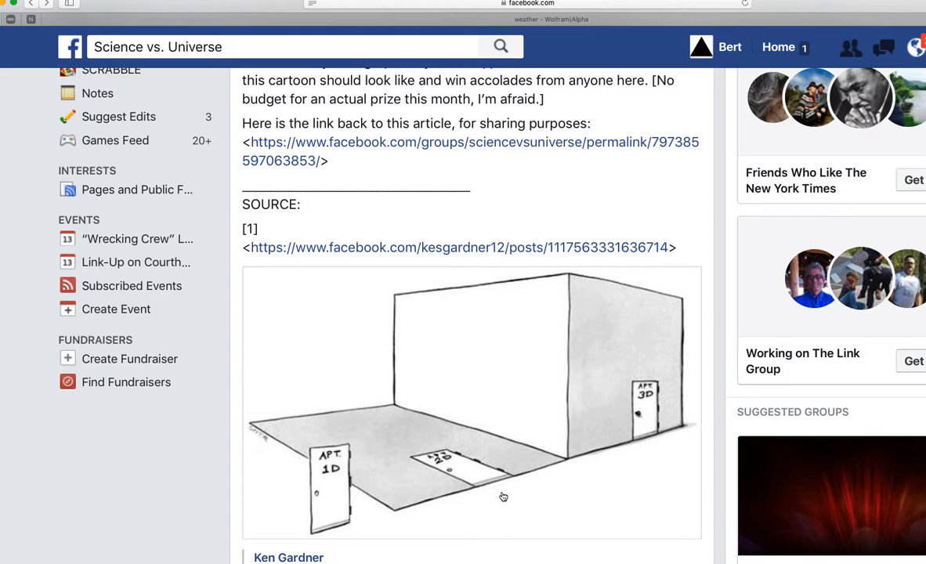
pyautogui.moveTo(326, 453)
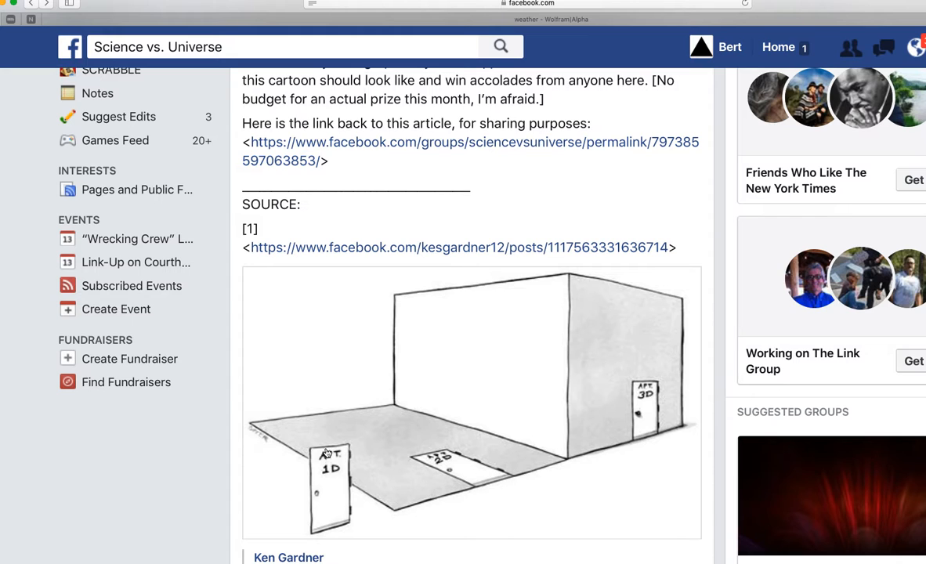
pyautogui.moveTo(320, 523)
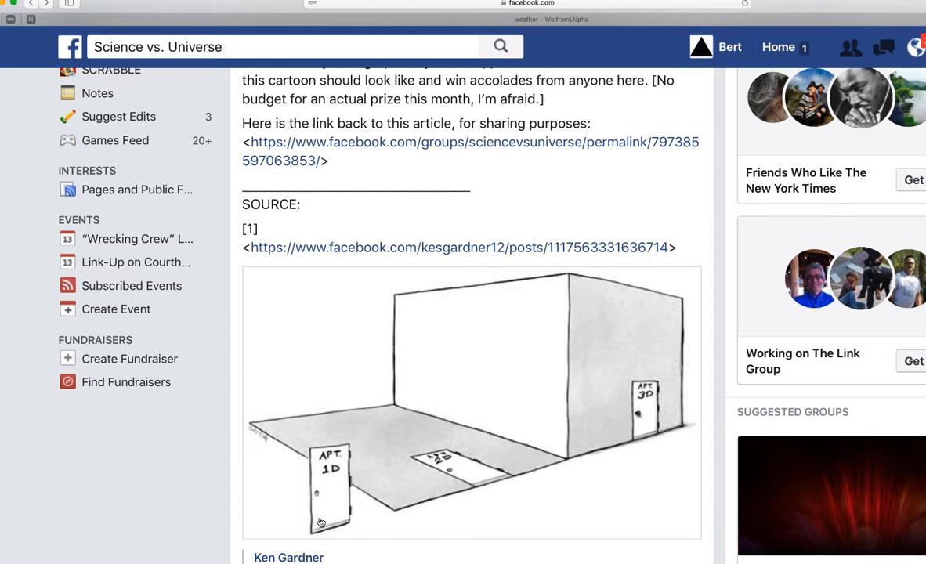
pyautogui.moveTo(338, 507)
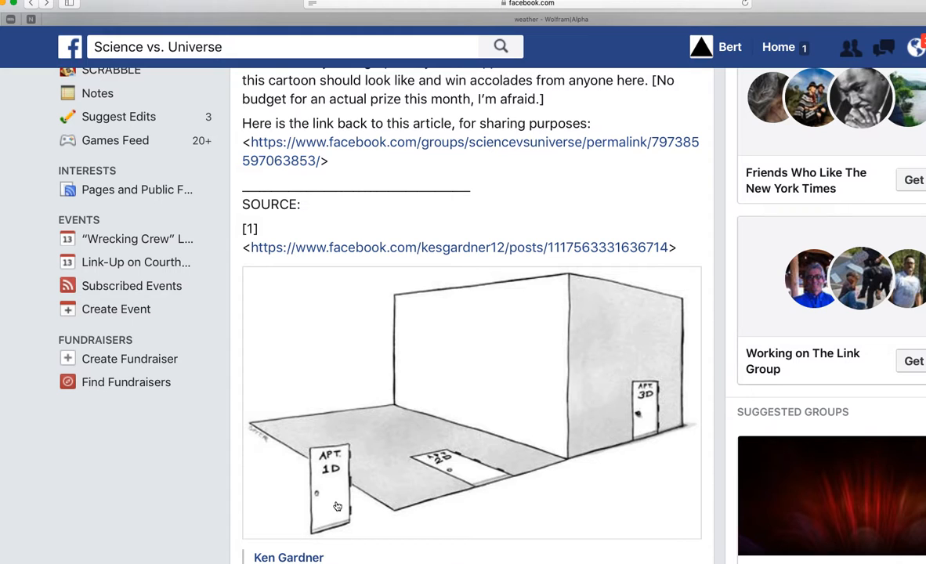
pyautogui.moveTo(398, 519)
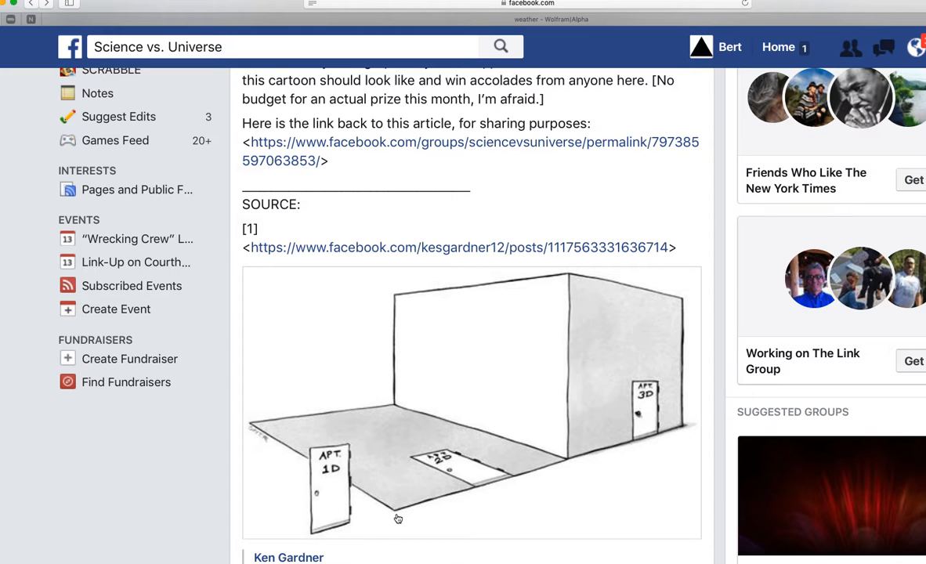
pyautogui.moveTo(361, 523)
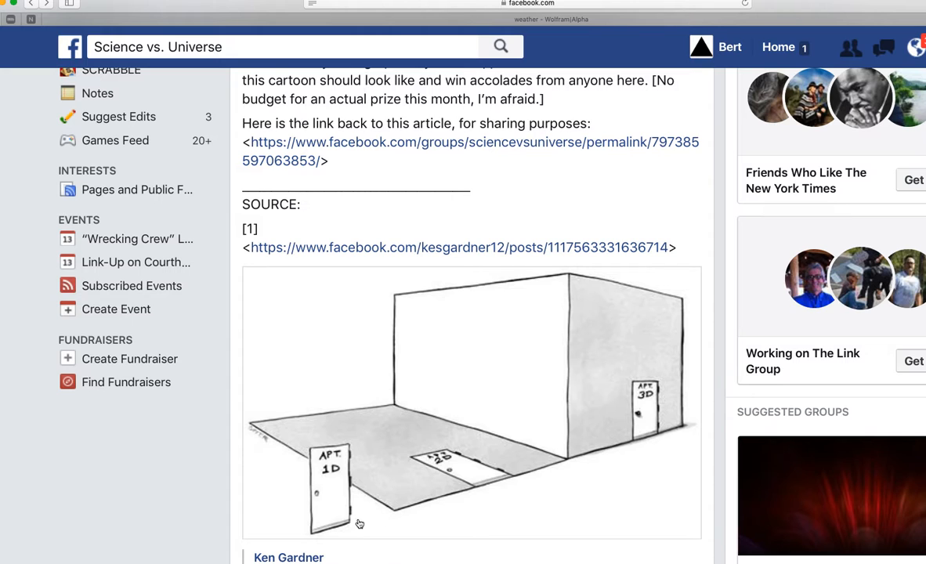
pyautogui.moveTo(295, 544)
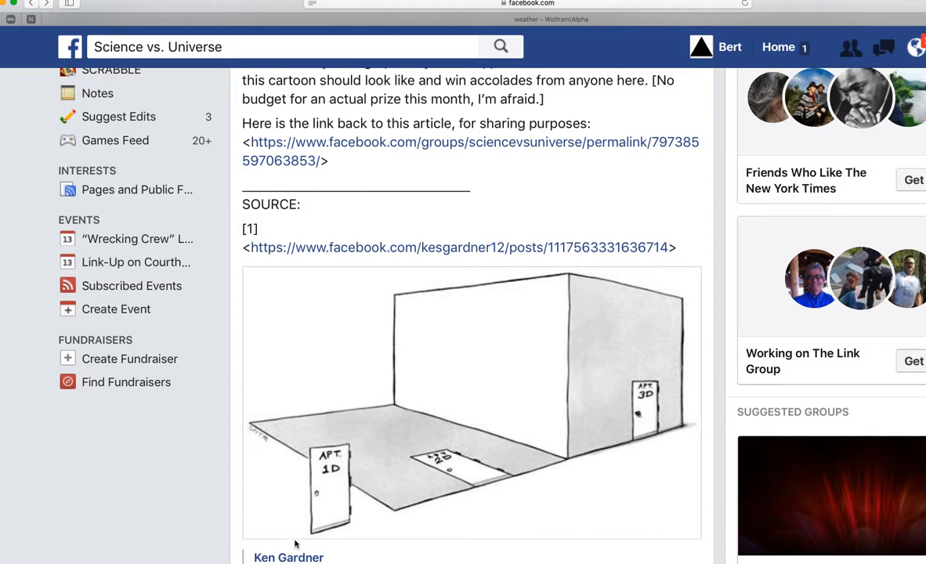
pyautogui.moveTo(326, 538)
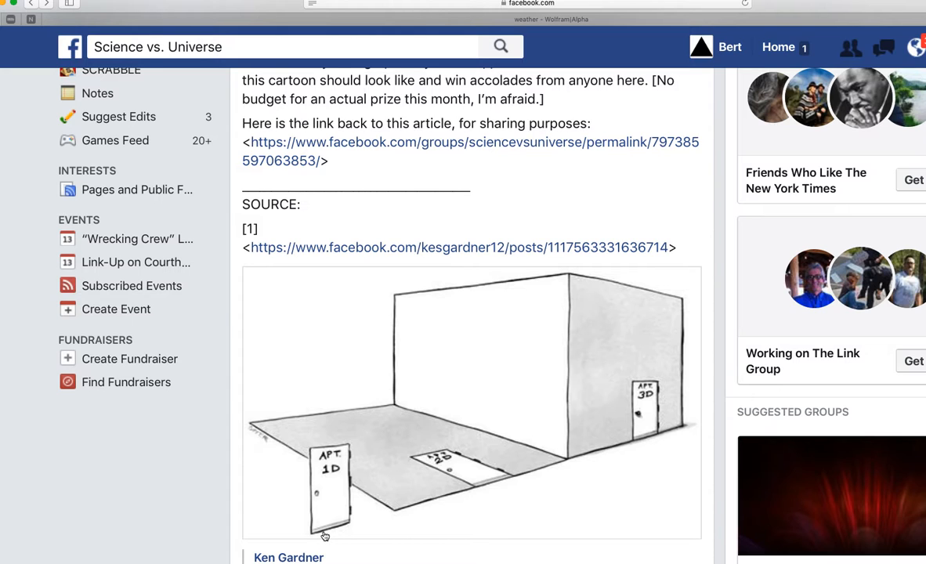
pyautogui.moveTo(340, 486)
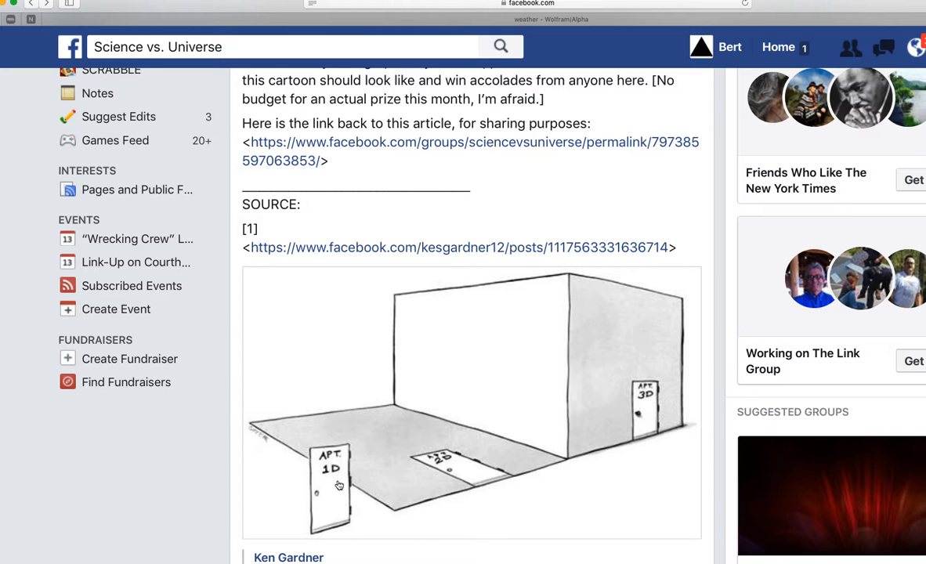
pyautogui.moveTo(326, 542)
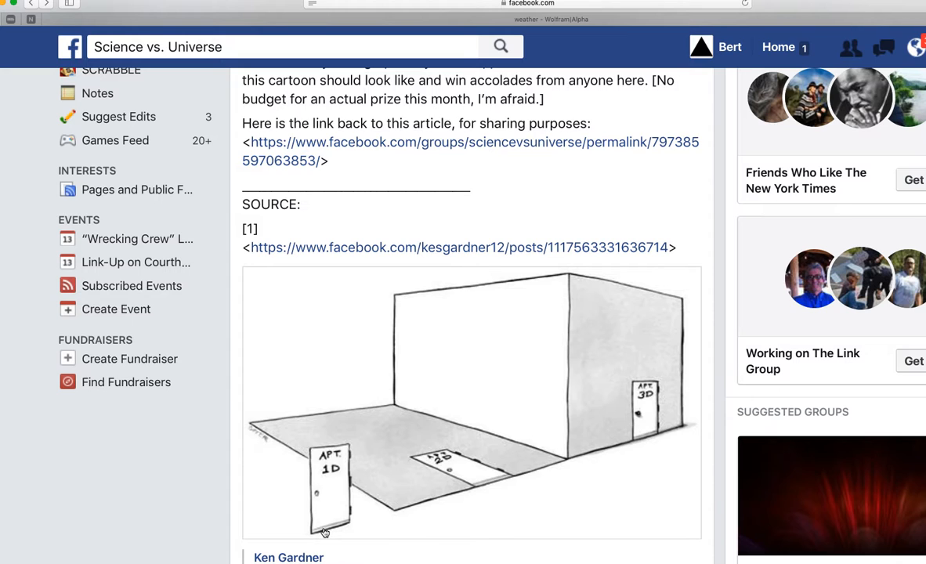
pyautogui.moveTo(507, 401)
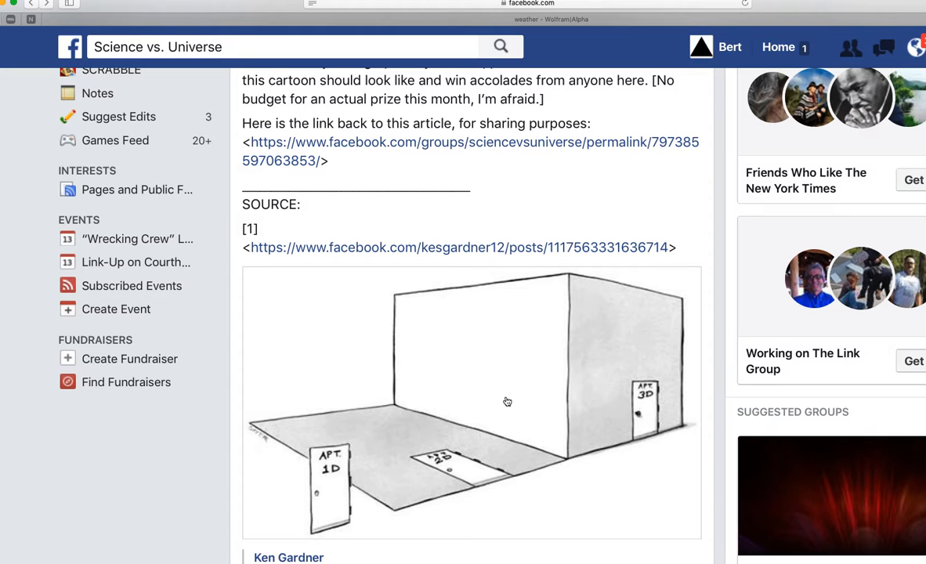
pyautogui.moveTo(474, 498)
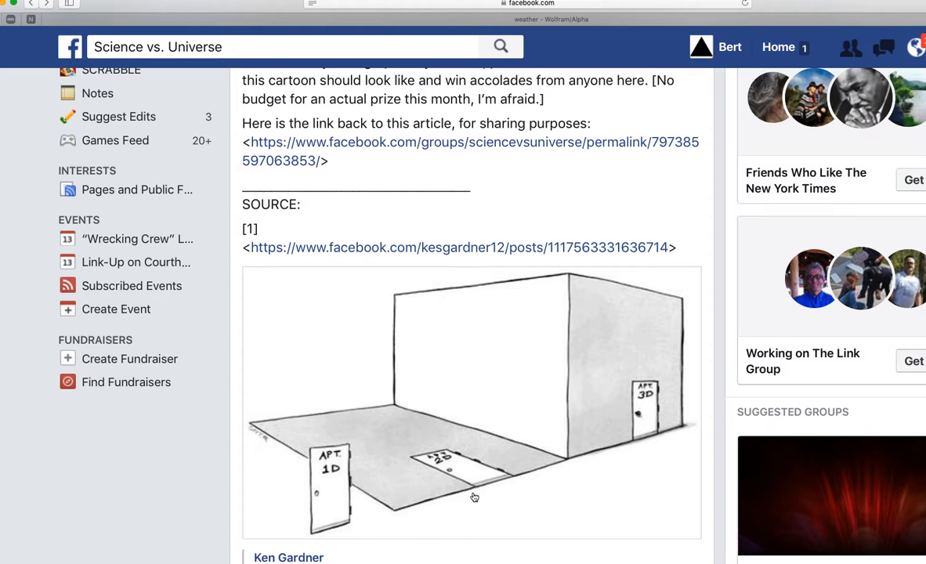
pyautogui.moveTo(658, 446)
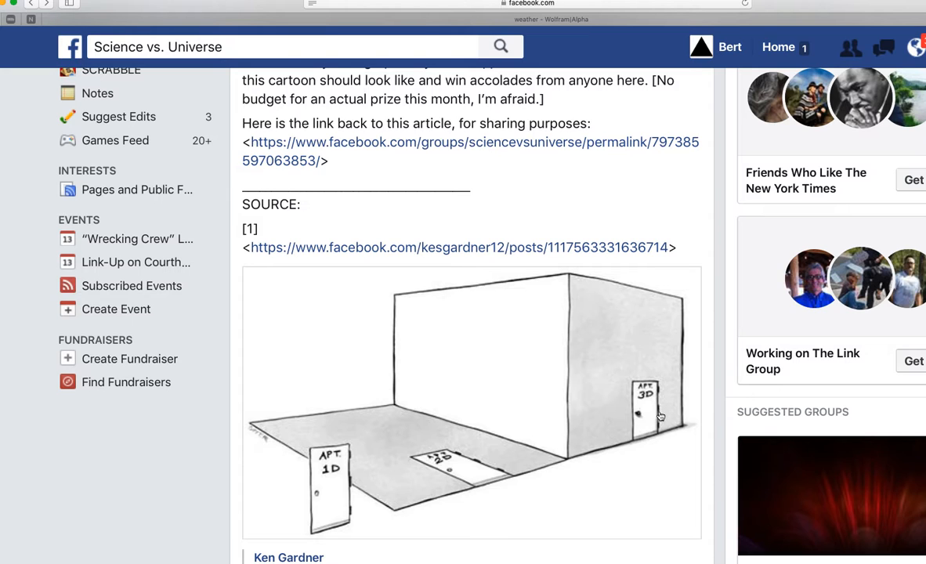
pyautogui.moveTo(671, 415)
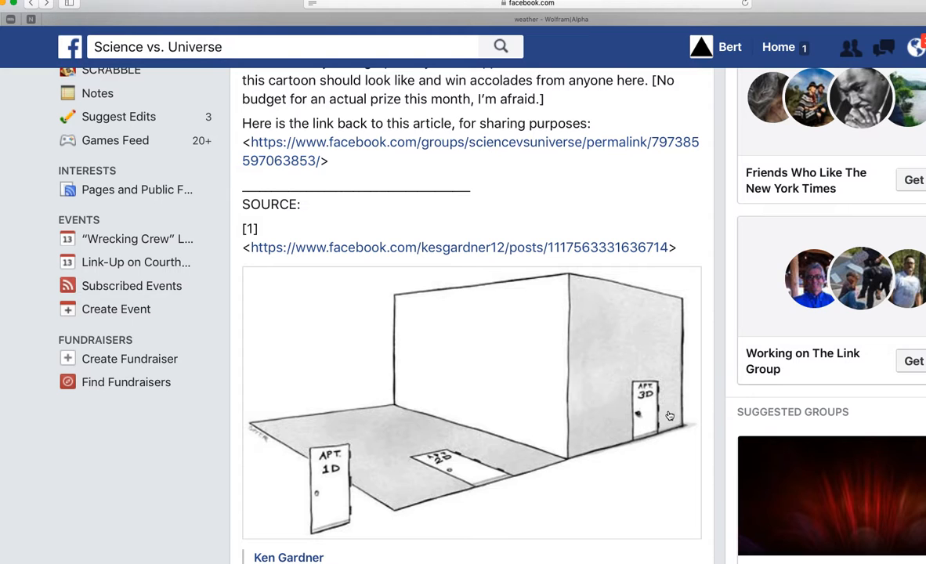
pyautogui.moveTo(661, 406)
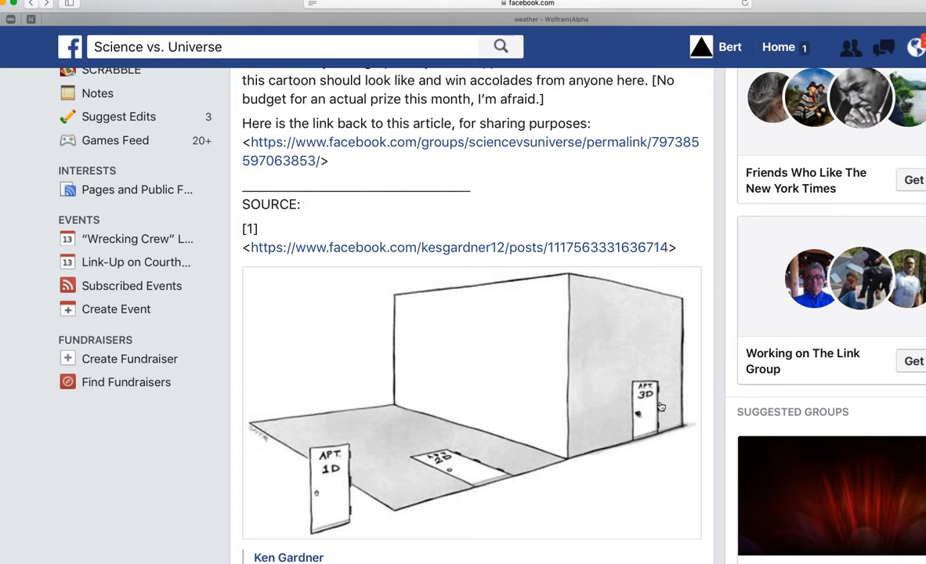
pyautogui.moveTo(592, 445)
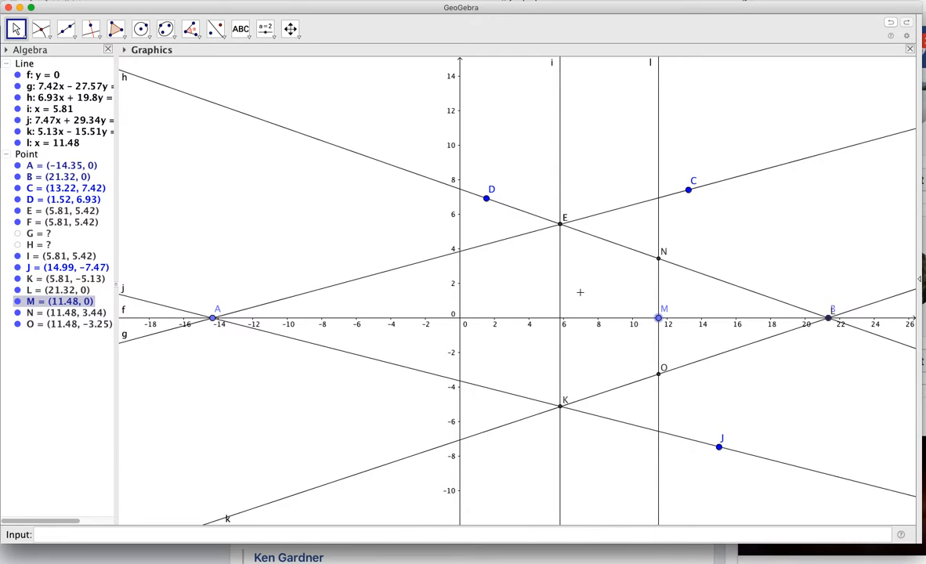
pyautogui.moveTo(681, 283)
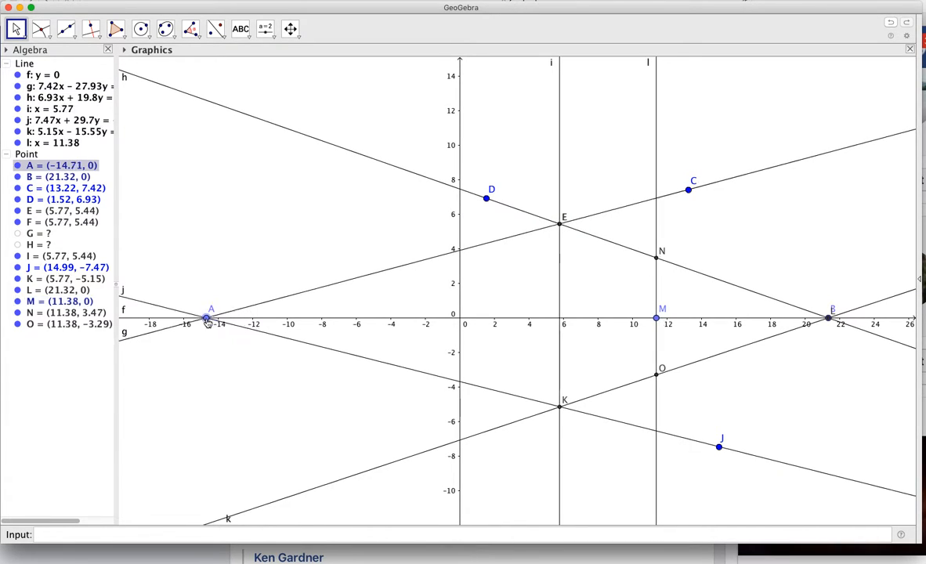
pyautogui.moveTo(207, 317); pyautogui.dragTo(186, 319)
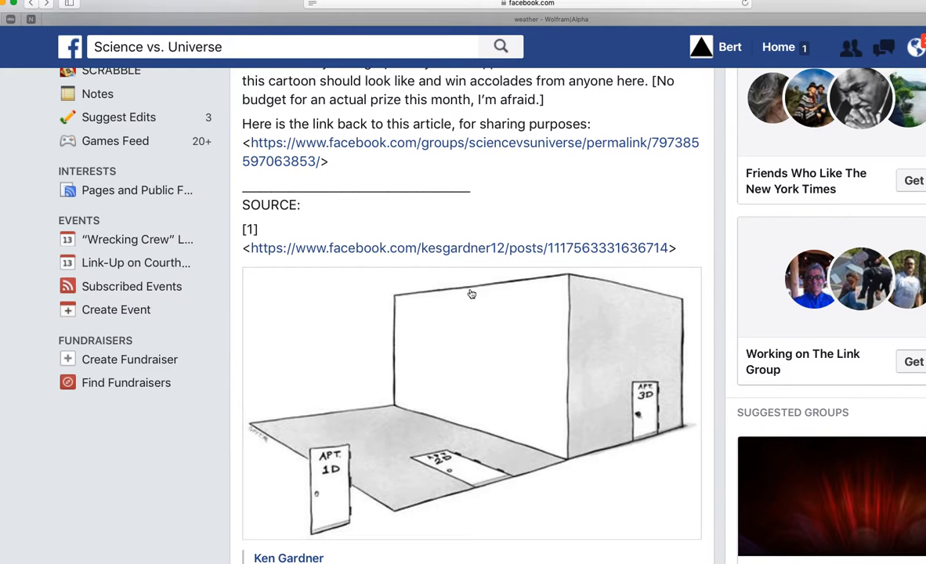
pyautogui.moveTo(536, 442)
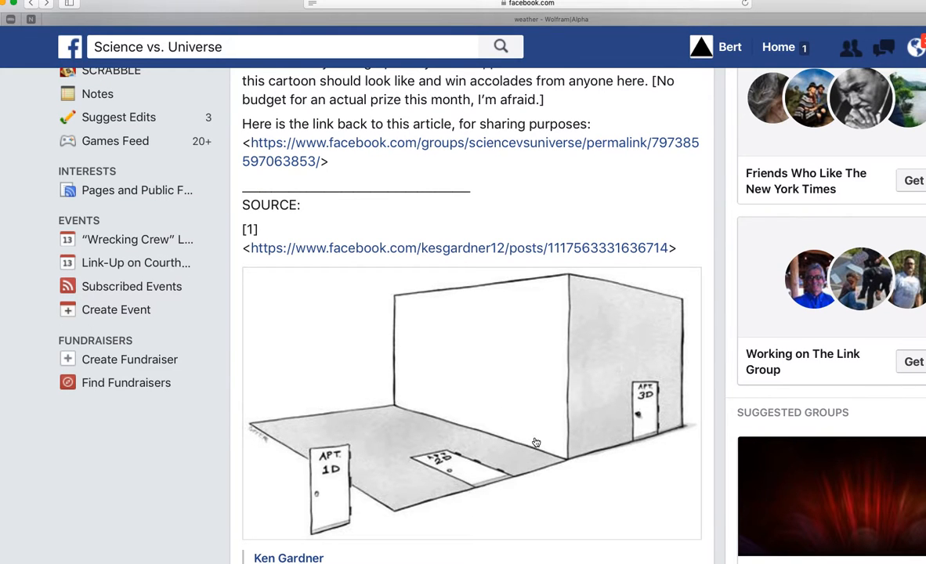
pyautogui.moveTo(230, 414)
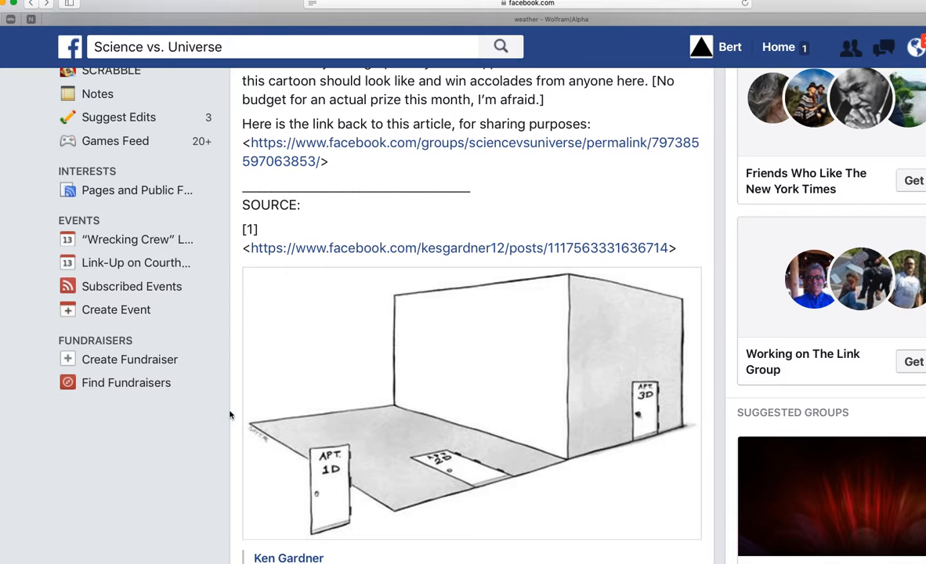
pyautogui.moveTo(634, 479)
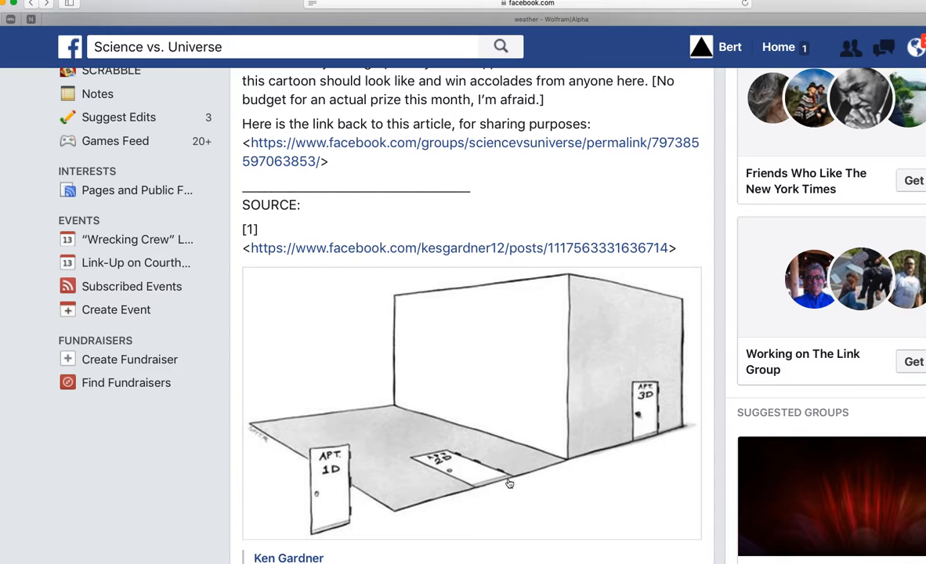
pyautogui.moveTo(822, 339)
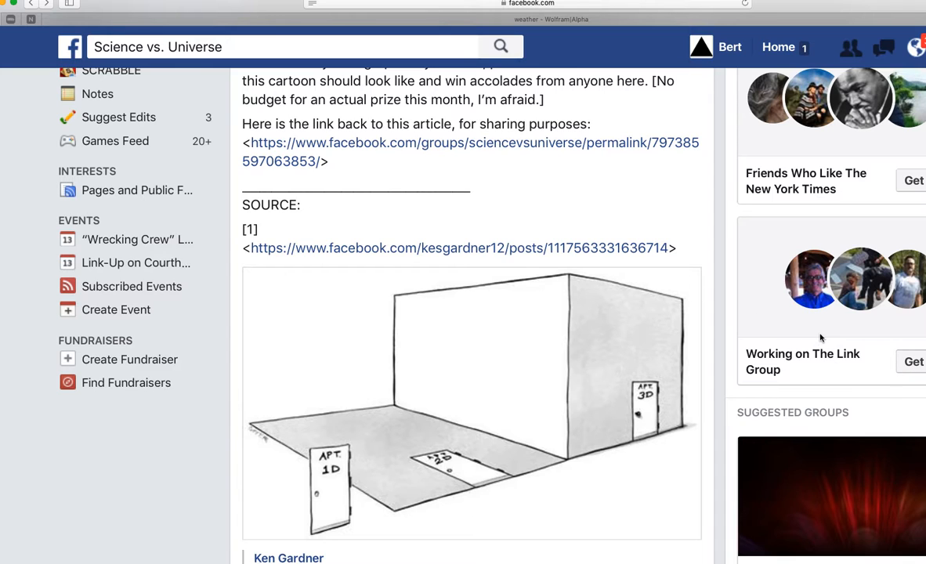
pyautogui.moveTo(364, 295)
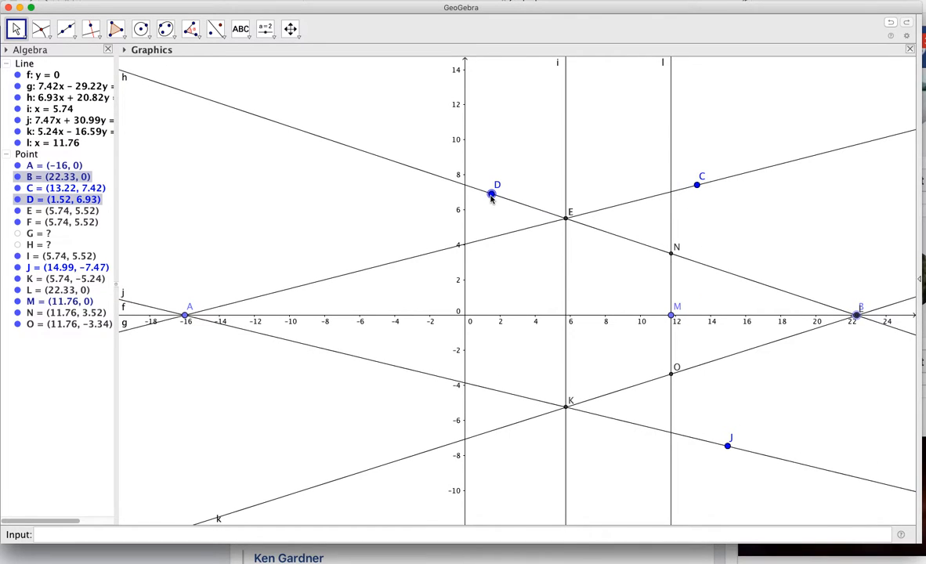
# Step: Move point D to about (-0.18, 7.25) and point J to about (14.96, -8.05)
pyautogui.moveTo(492, 194); pyautogui.dragTo(461, 188)
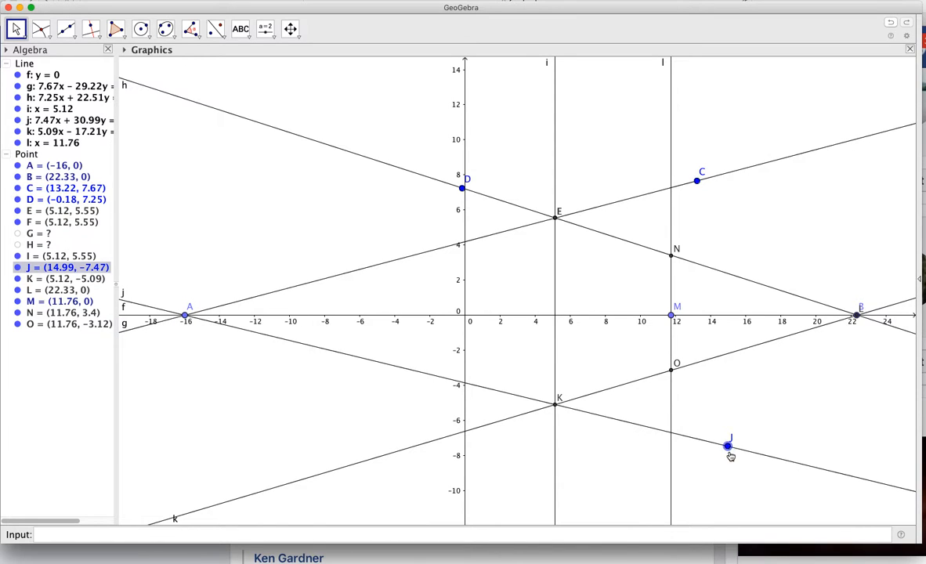
pyautogui.moveTo(728, 446); pyautogui.dragTo(729, 469)
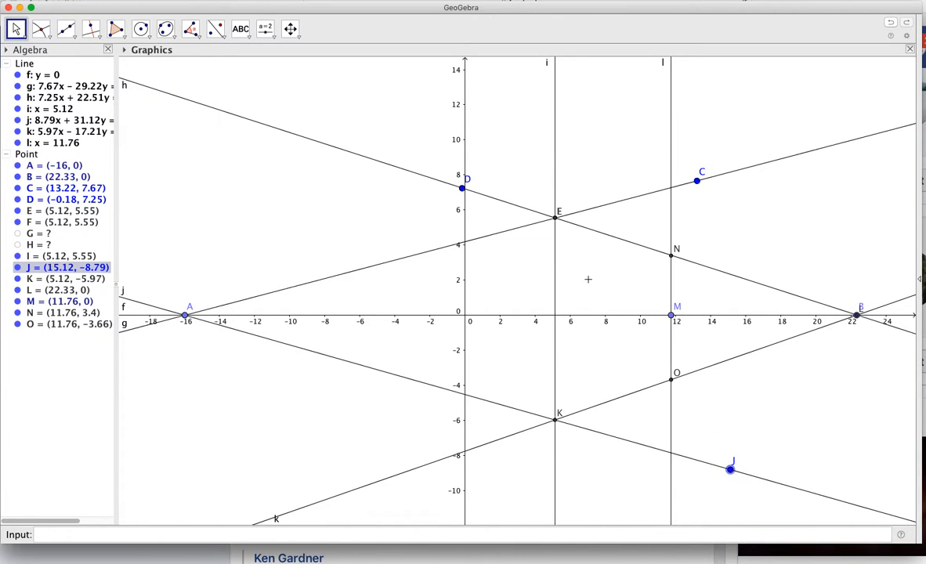
pyautogui.moveTo(671, 357)
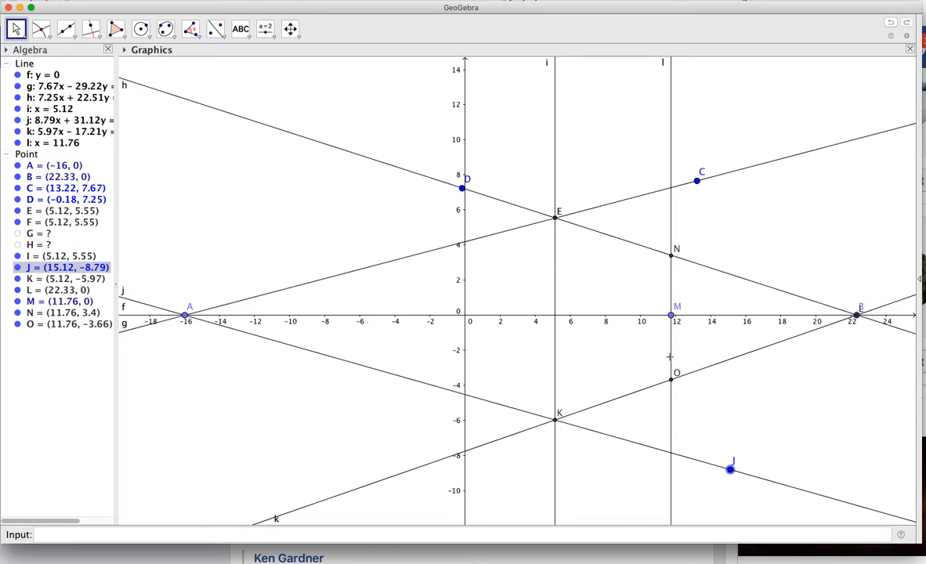
pyautogui.moveTo(730, 471); pyautogui.dragTo(730, 461)
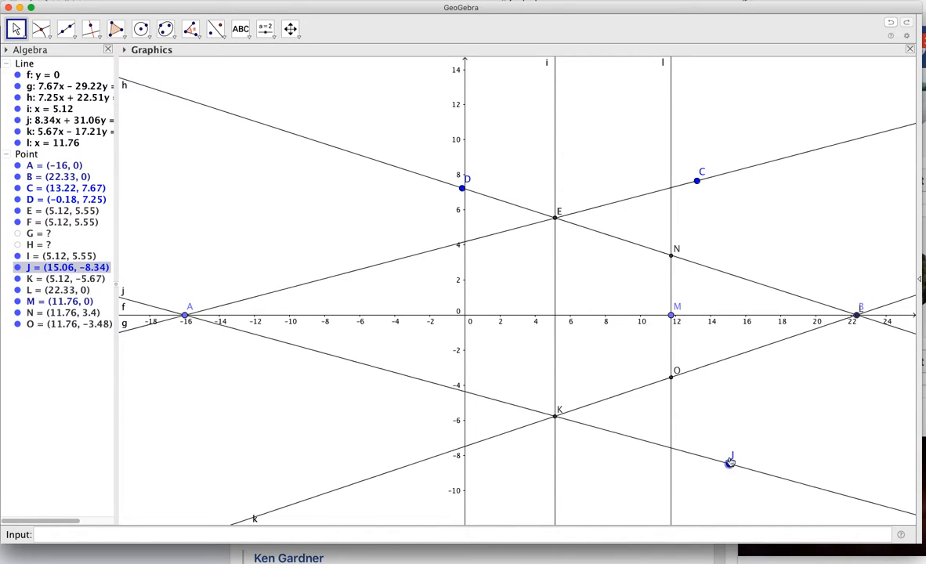
pyautogui.moveTo(729, 462); pyautogui.dragTo(727, 456)
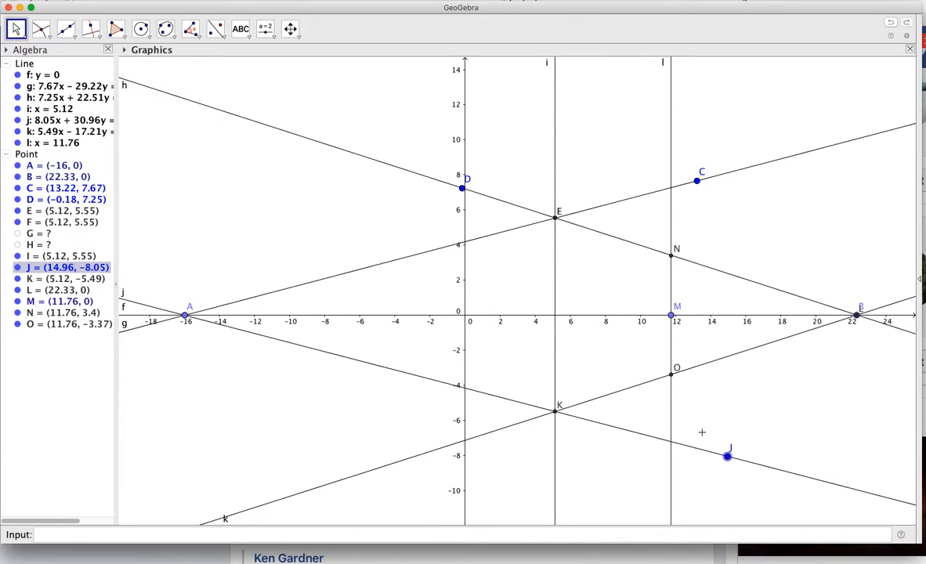
# Step: Slide point M along the x-axis, settling it back at x = 12 so line l follows
pyautogui.moveTo(677, 306); pyautogui.dragTo(619, 316)
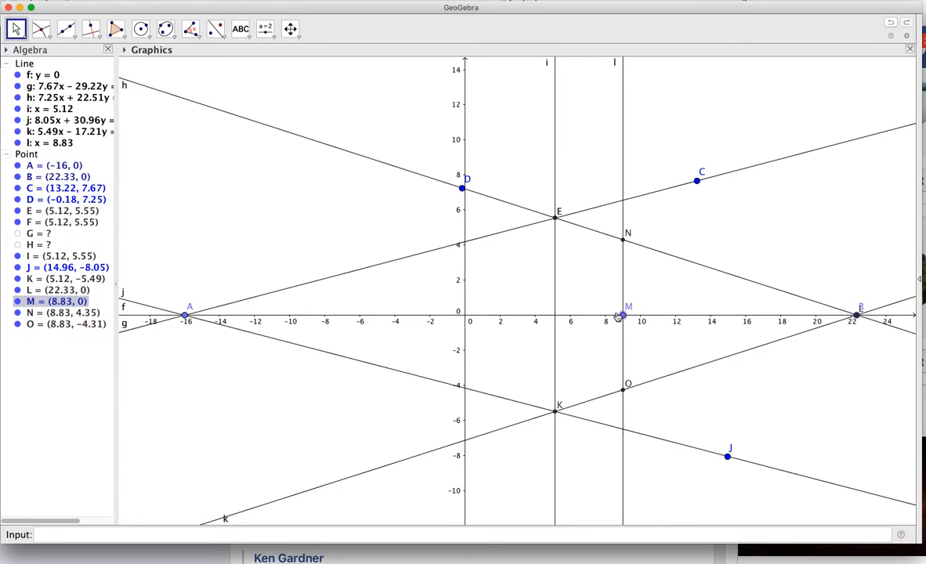
pyautogui.moveTo(618, 315); pyautogui.dragTo(627, 315)
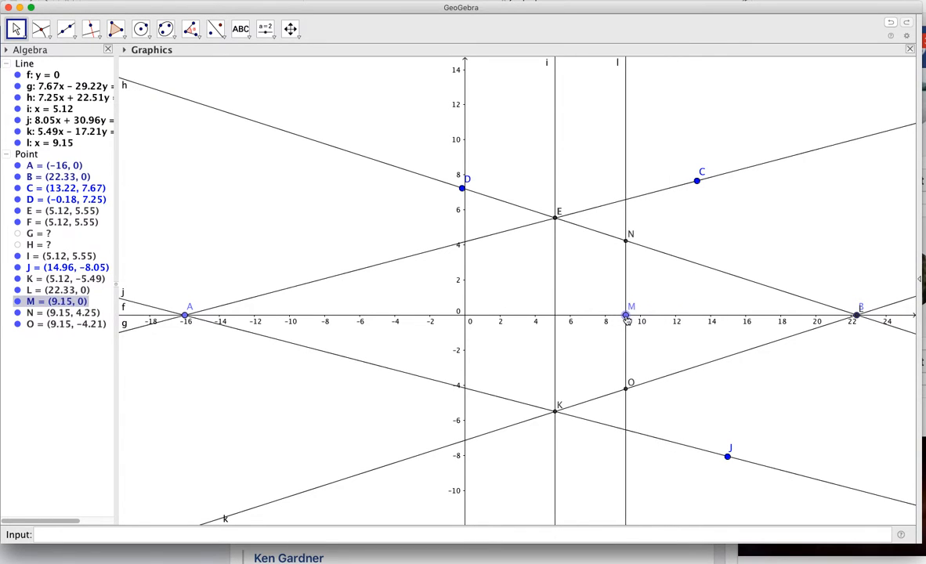
pyautogui.moveTo(627, 317); pyautogui.dragTo(675, 316)
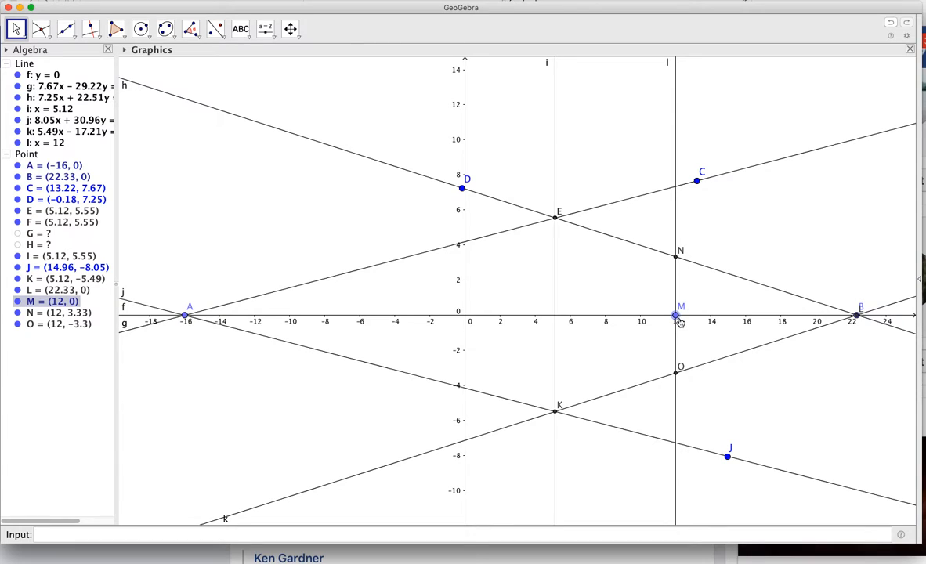
pyautogui.moveTo(610, 407)
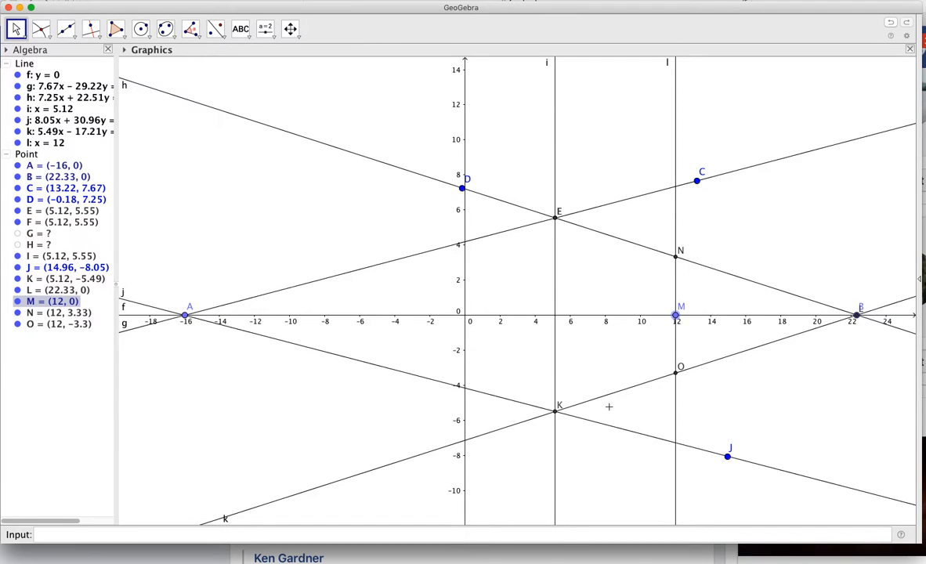
pyautogui.moveTo(621, 354)
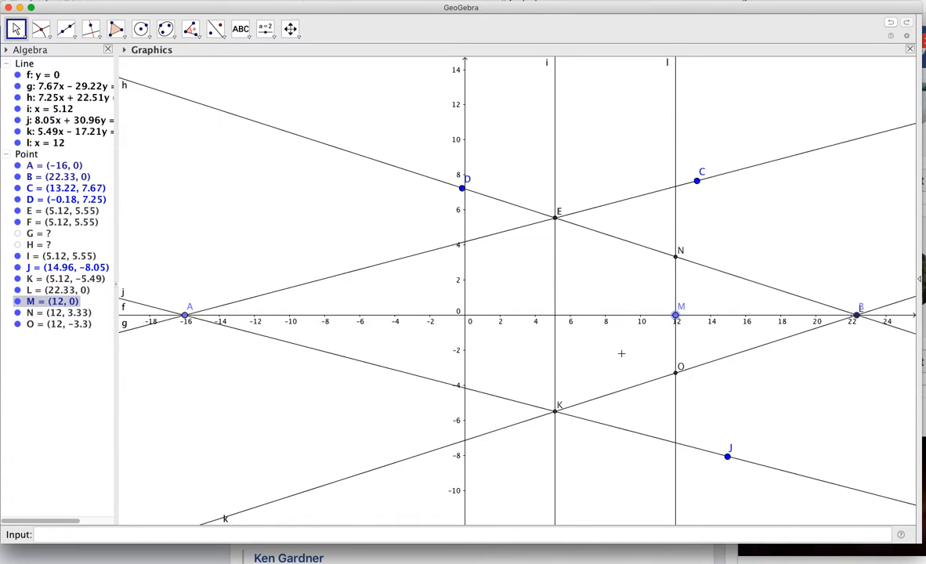
pyautogui.moveTo(600, 359)
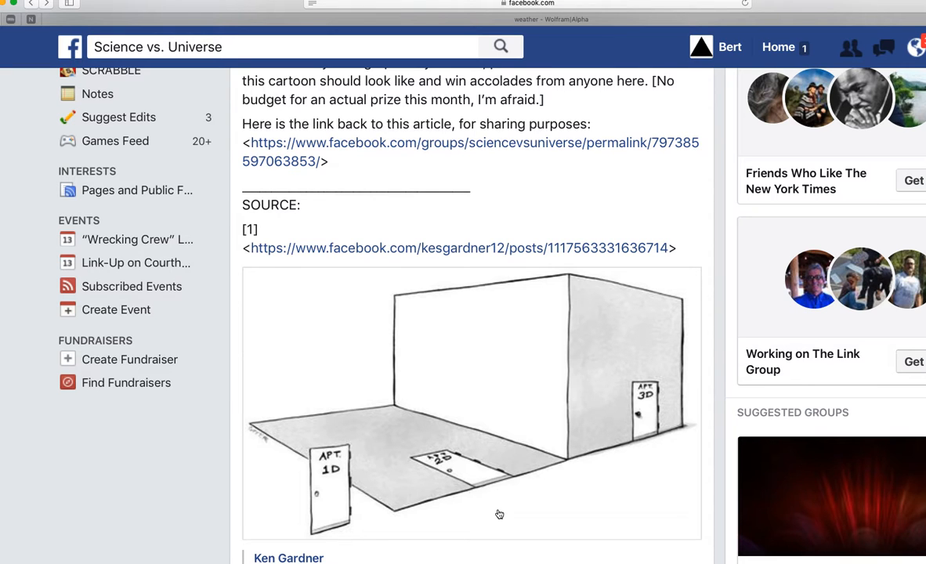
pyautogui.scroll(-3)
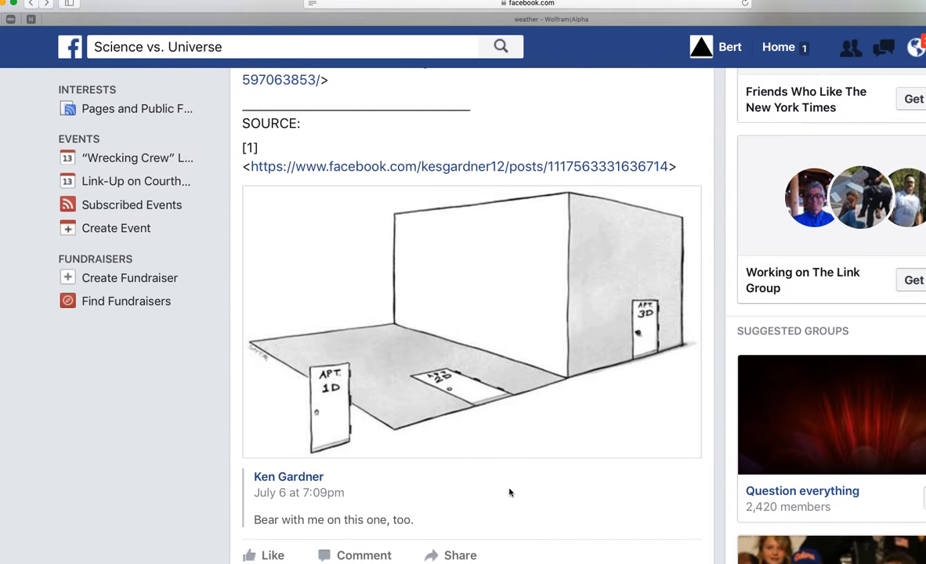
pyautogui.moveTo(565, 276)
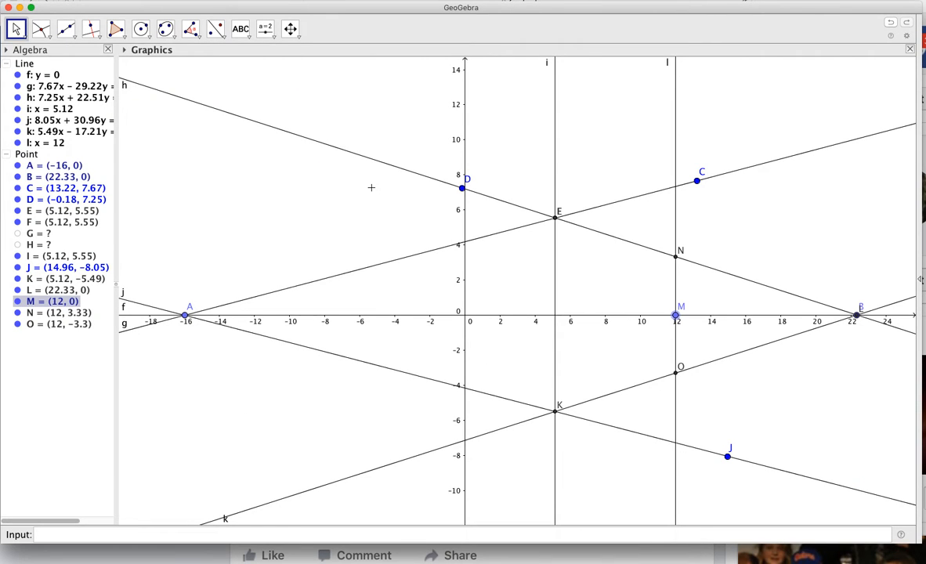
pyautogui.moveTo(367, 219)
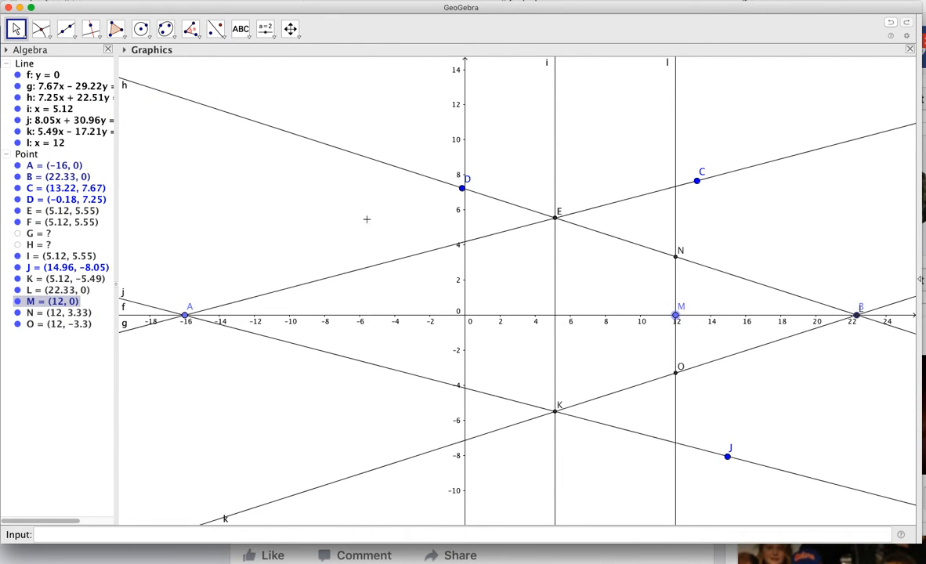